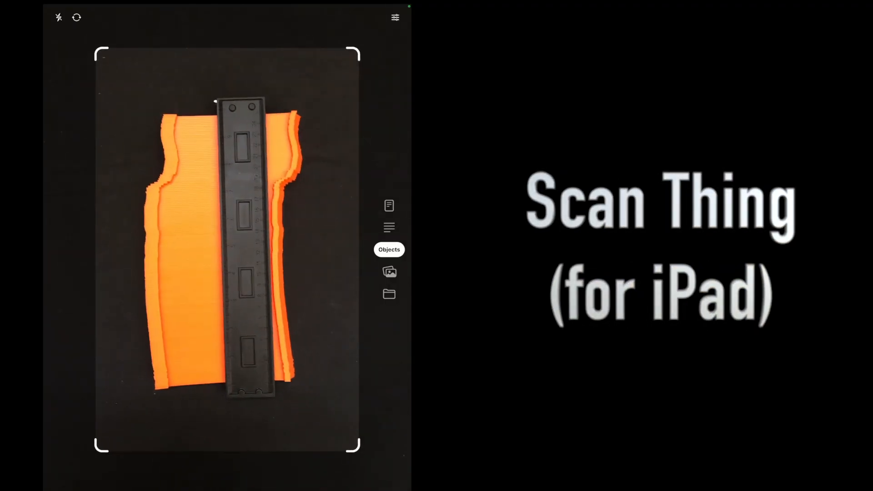
# Photograph the orange contour gauge with ruler in Objects mode and review the background-removed cutout.
pyautogui.click(389, 249)
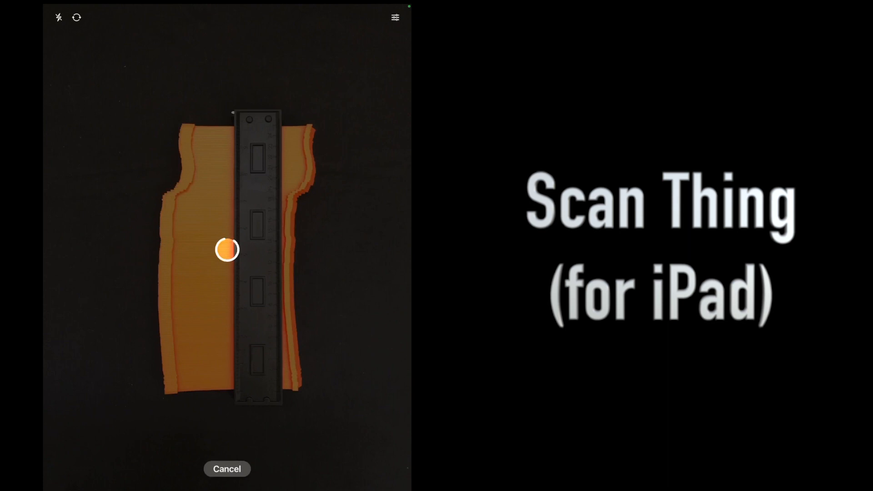
pyautogui.click(227, 248)
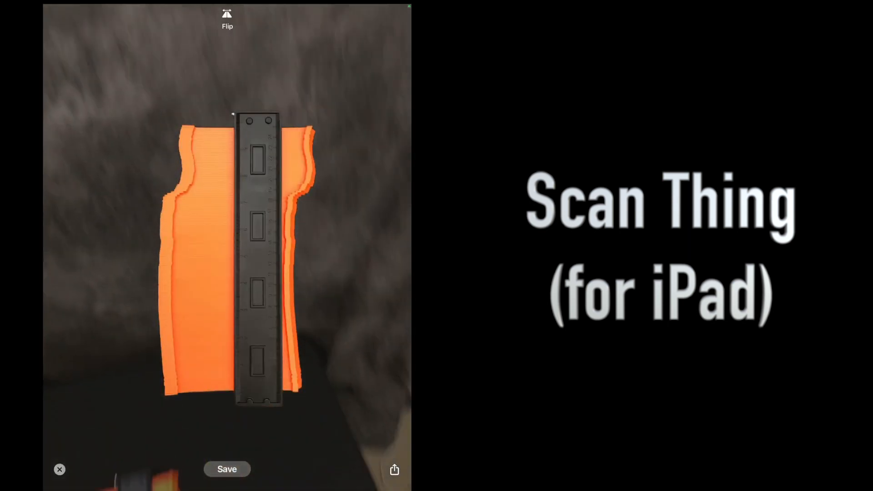